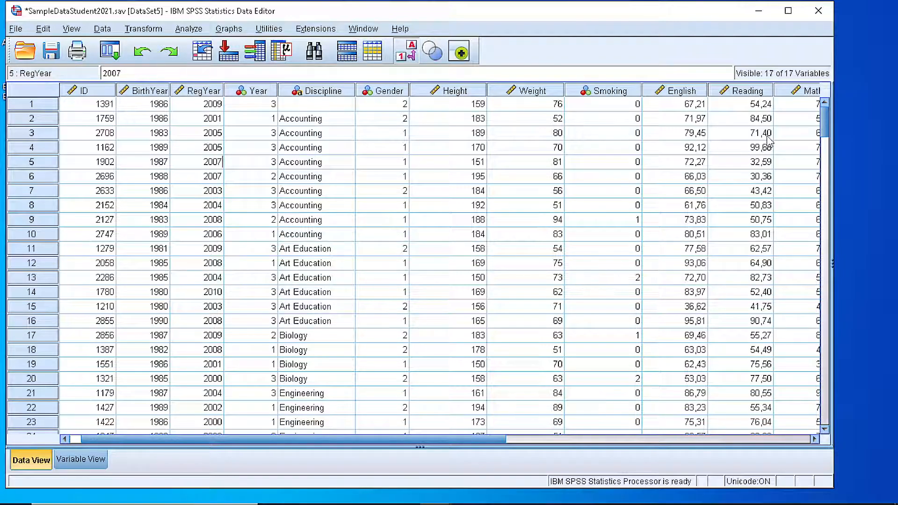
mouse_move(105, 117)
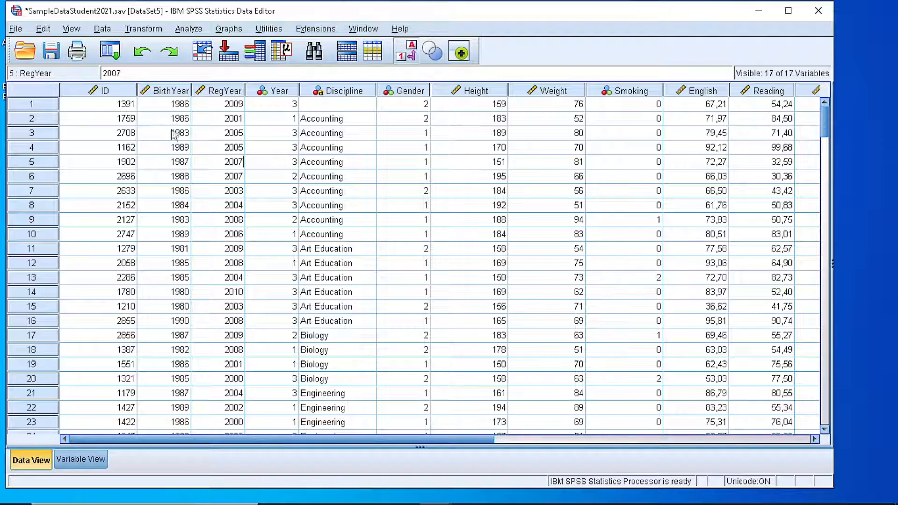
mouse_move(174, 121)
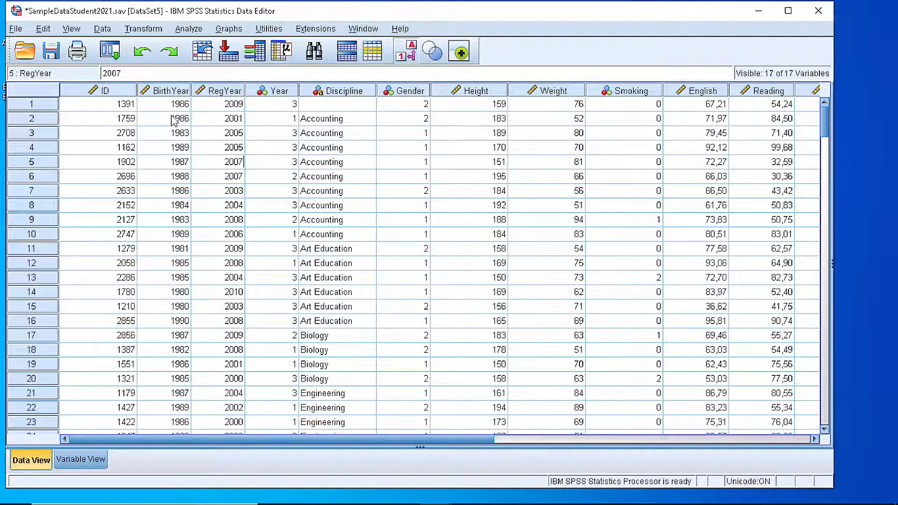
mouse_move(275, 428)
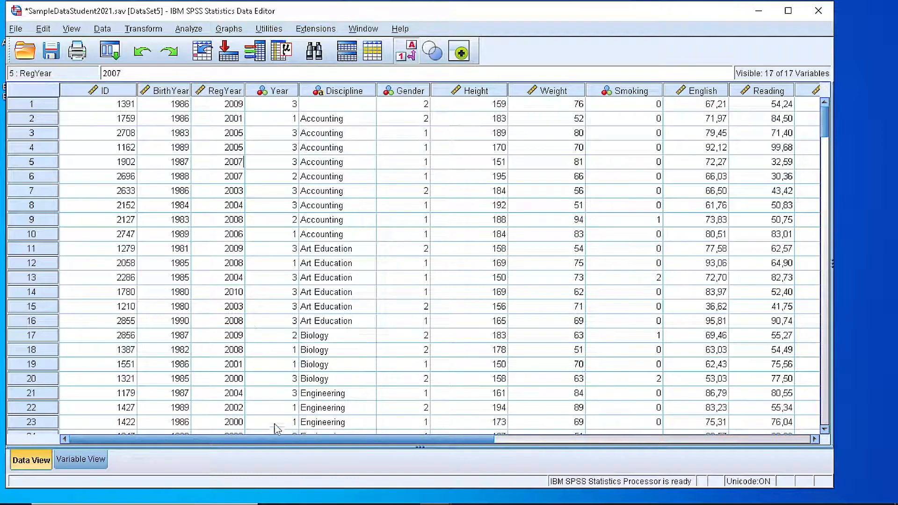
mouse_move(249, 400)
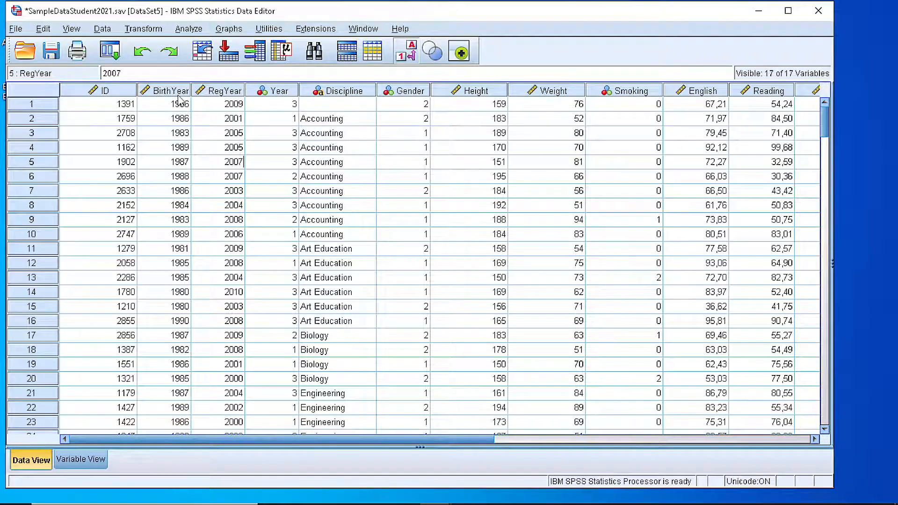
mouse_move(223, 100)
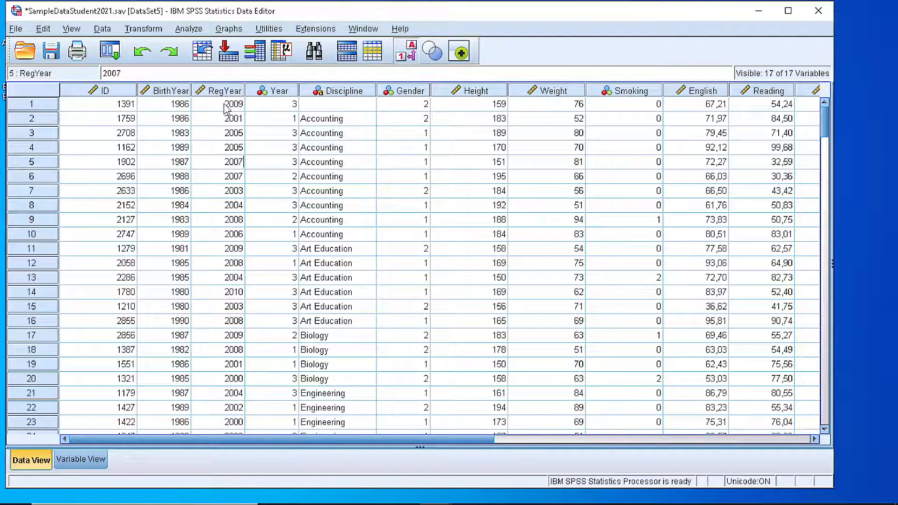
mouse_move(309, 457)
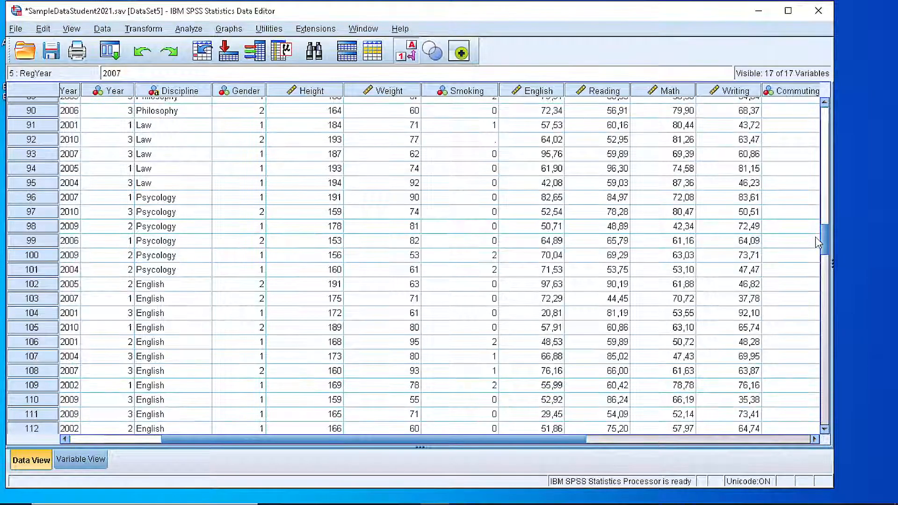
Select the Math column and bring up the Analyze menu's Descriptive Statistics procedures
scroll("down", 3)
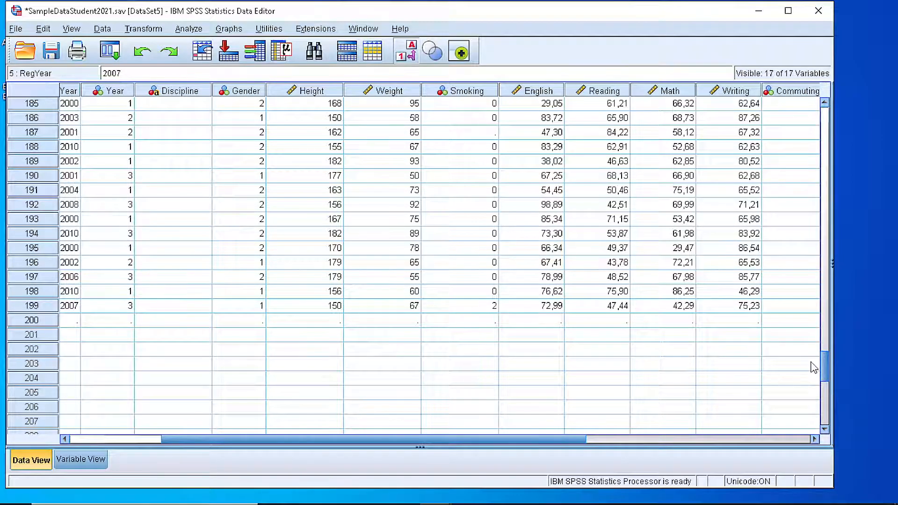
left_click_drag(826, 367, 826, 264)
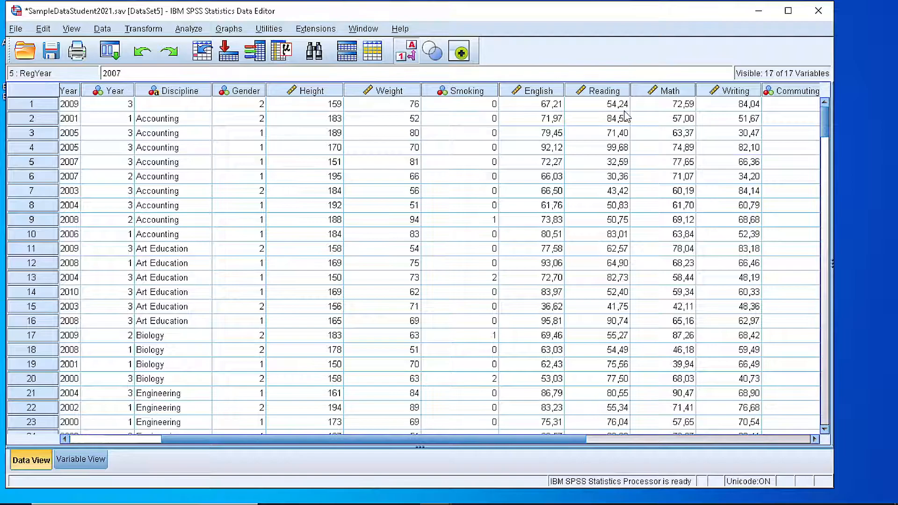
left_click(665, 90)
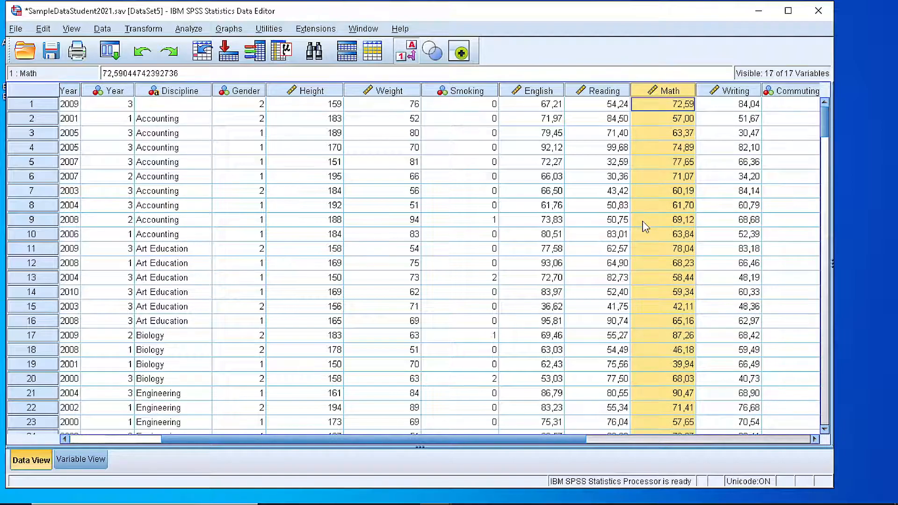
mouse_move(302, 93)
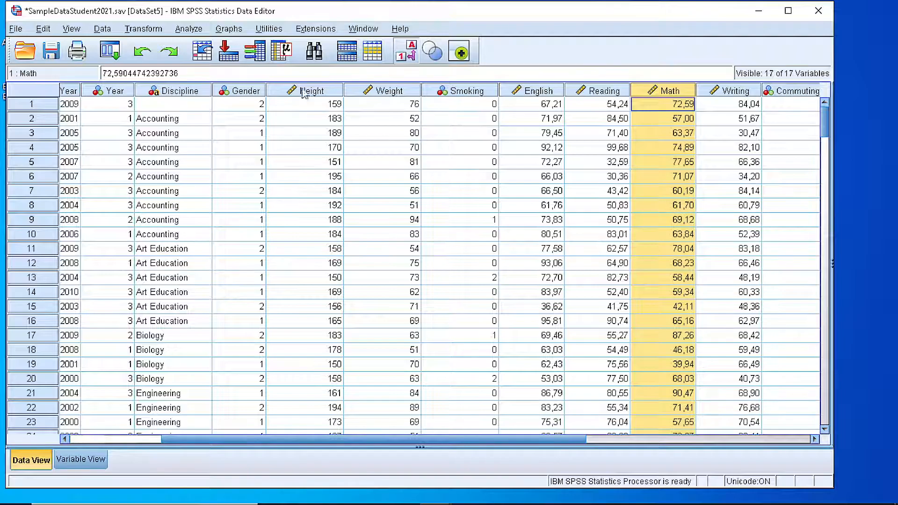
left_click(188, 28)
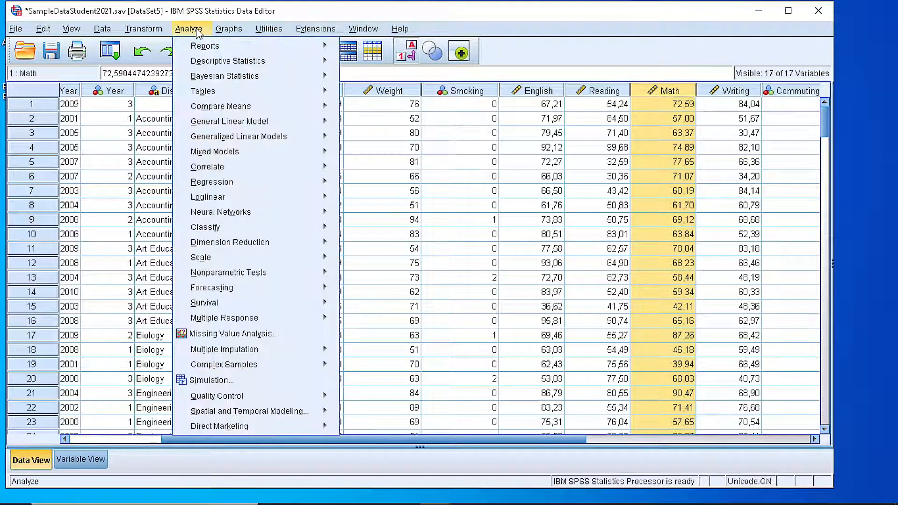
mouse_move(227, 60)
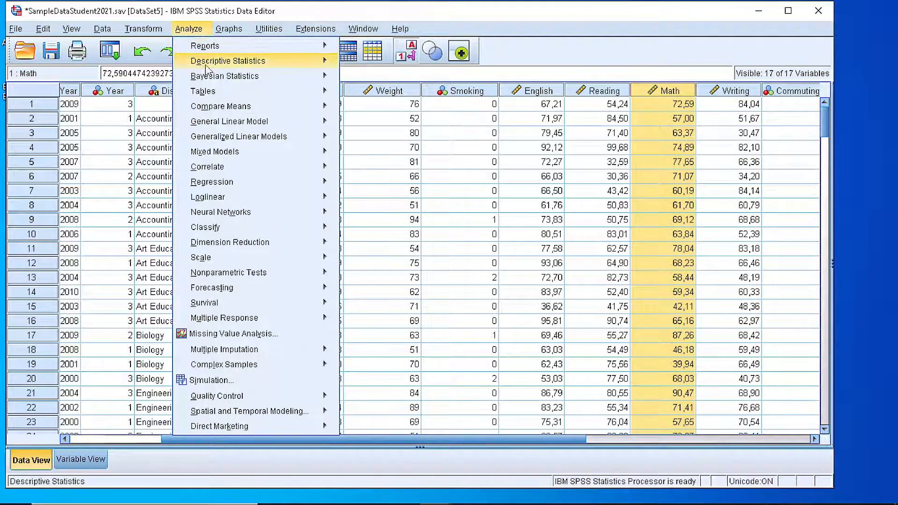
mouse_move(227, 61)
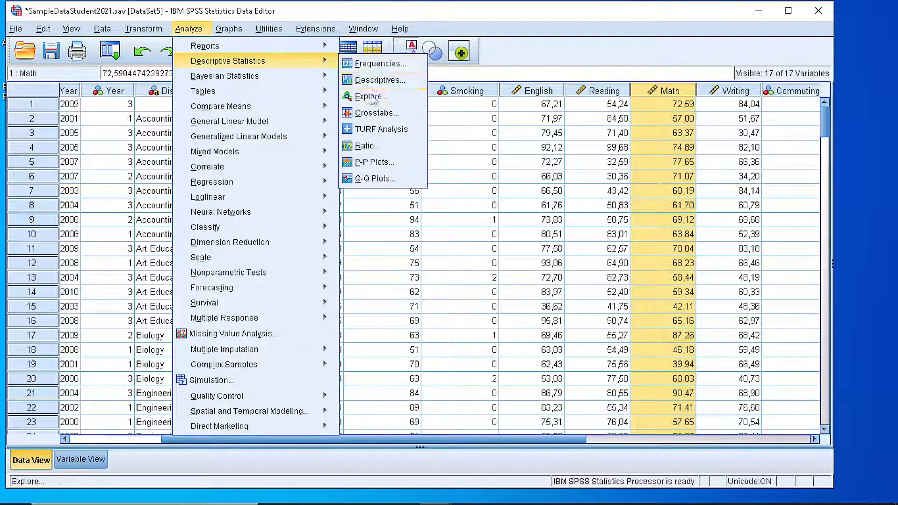
Start Explore and place Math in the Dependent List
left_click(370, 96)
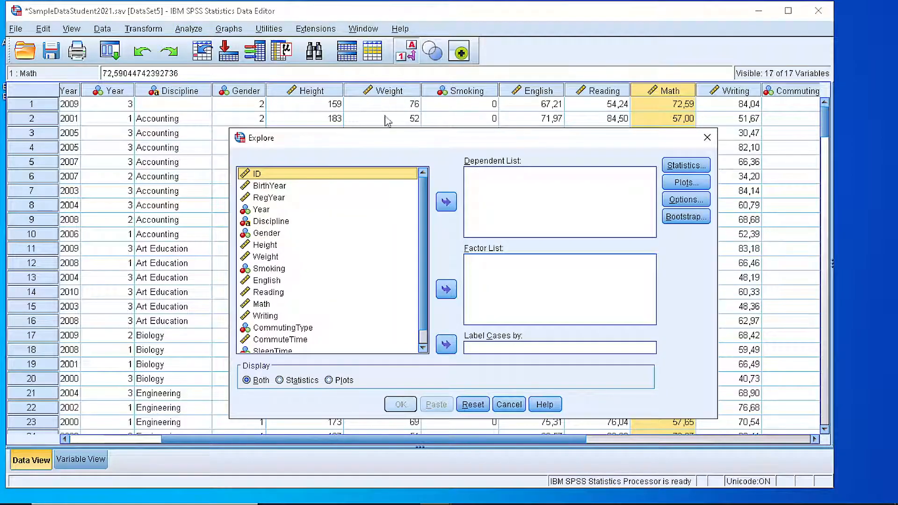
left_click_drag(261, 138, 234, 80)
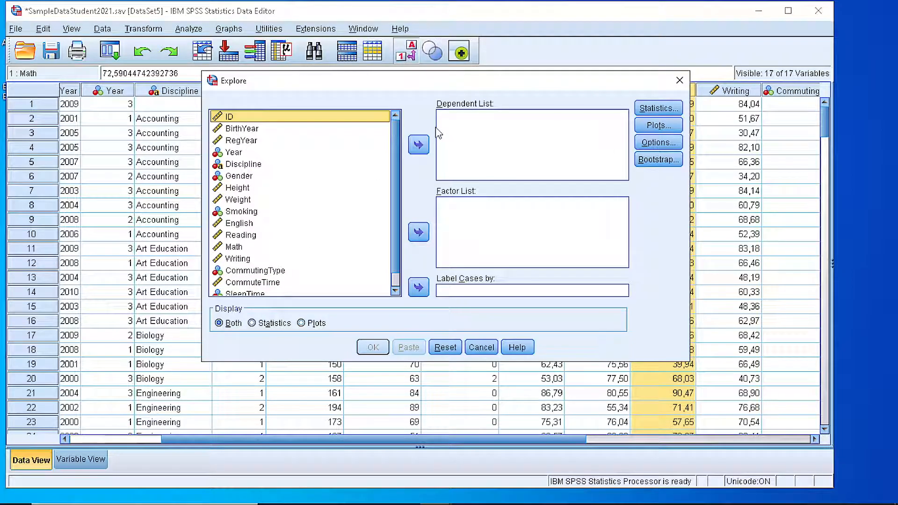
mouse_move(234, 254)
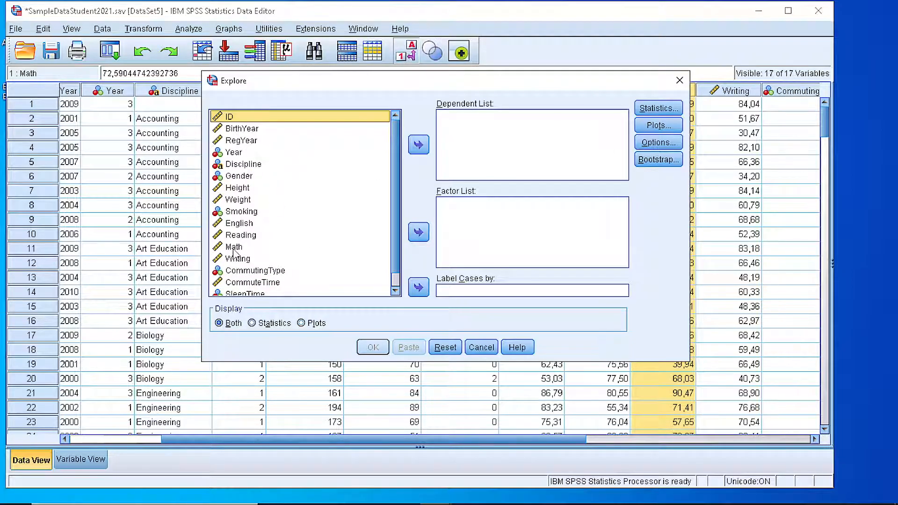
left_click(234, 247)
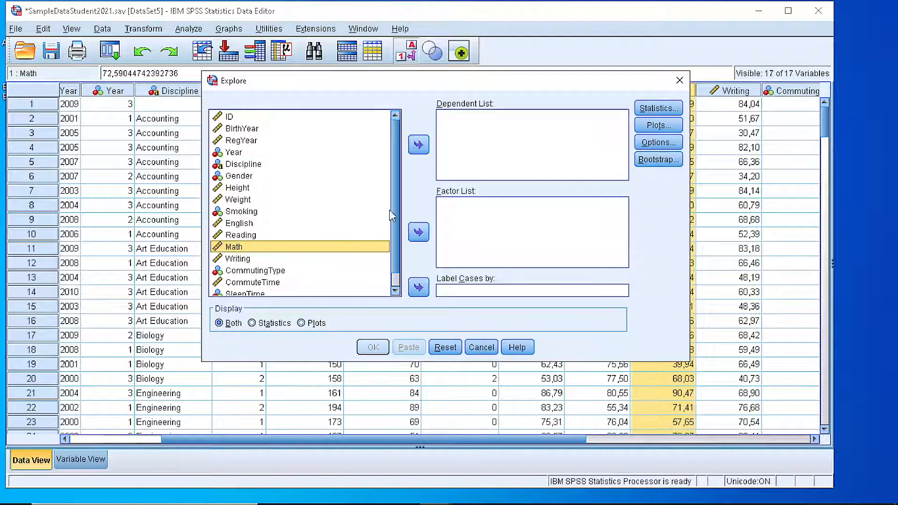
mouse_move(447, 127)
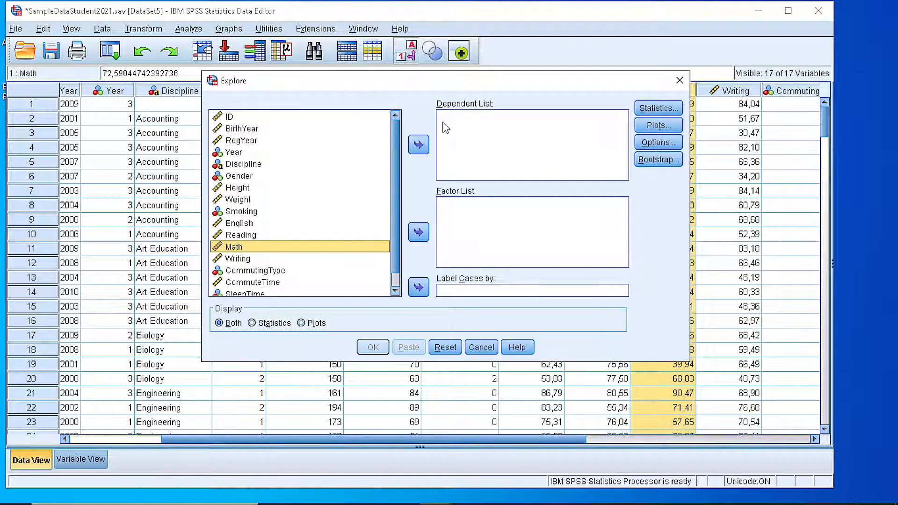
left_click(419, 144)
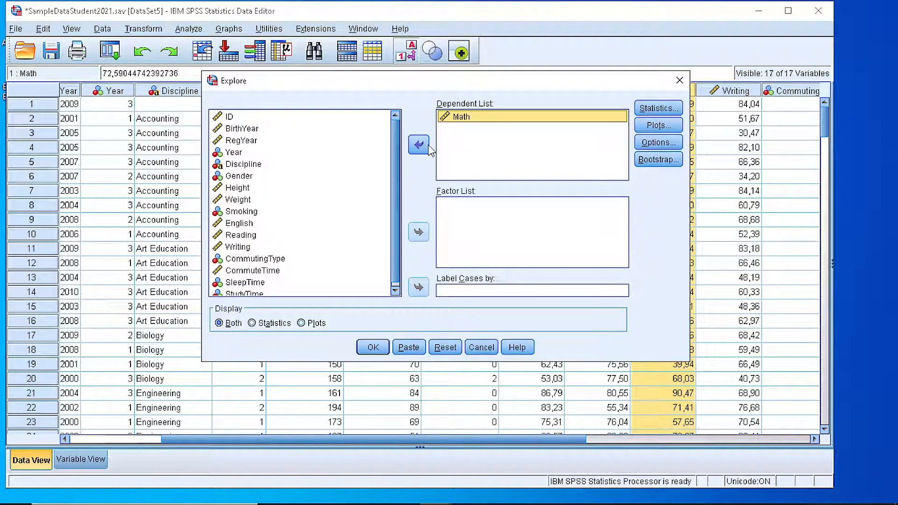
mouse_move(657, 108)
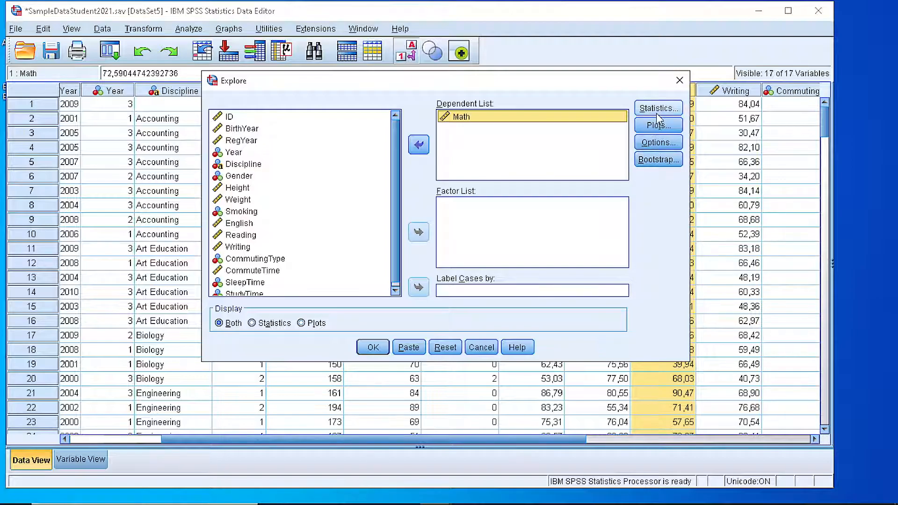
left_click(657, 108)
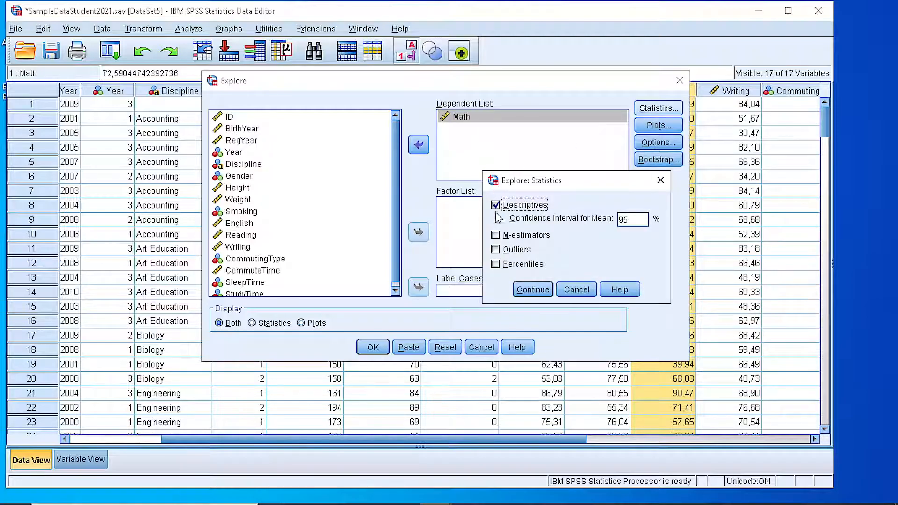
mouse_move(496, 219)
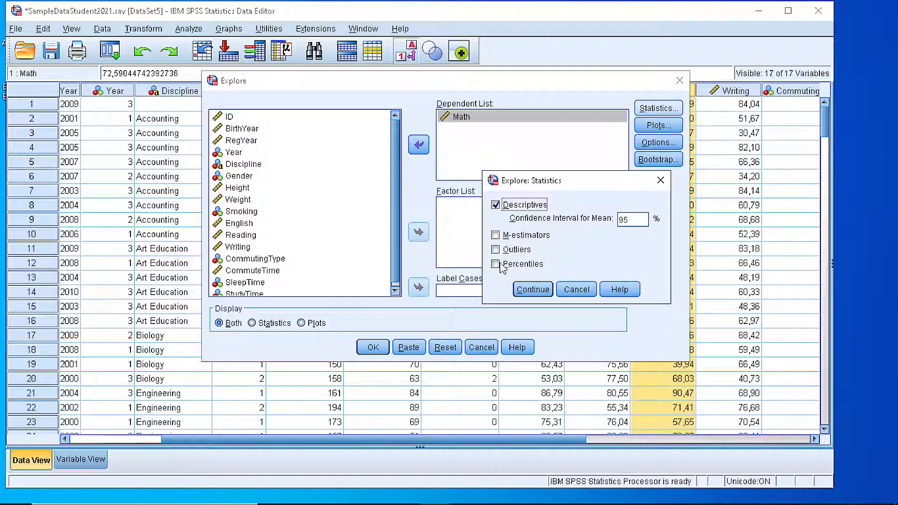
left_click(496, 264)
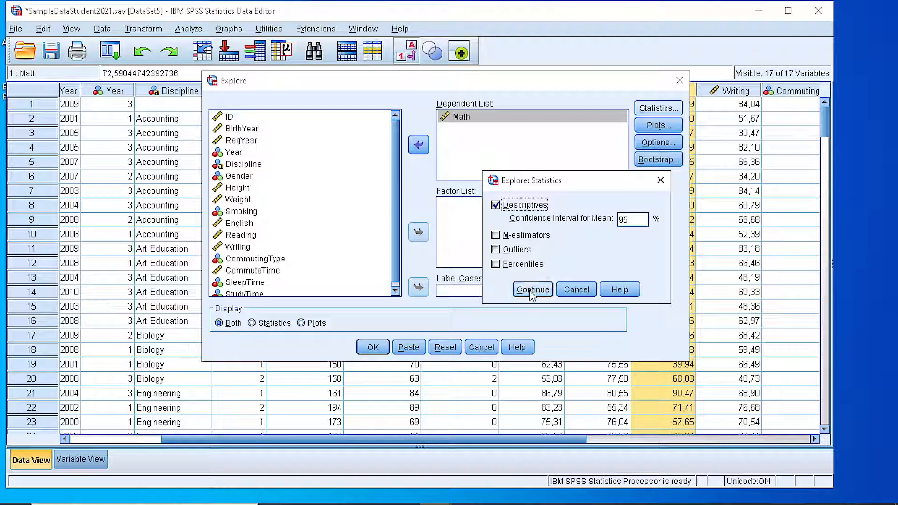
left_click(531, 289)
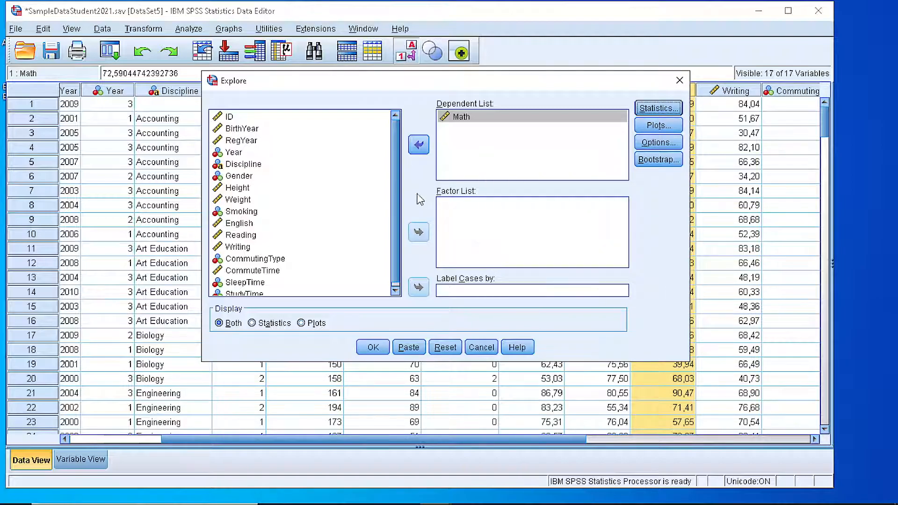
mouse_move(465, 231)
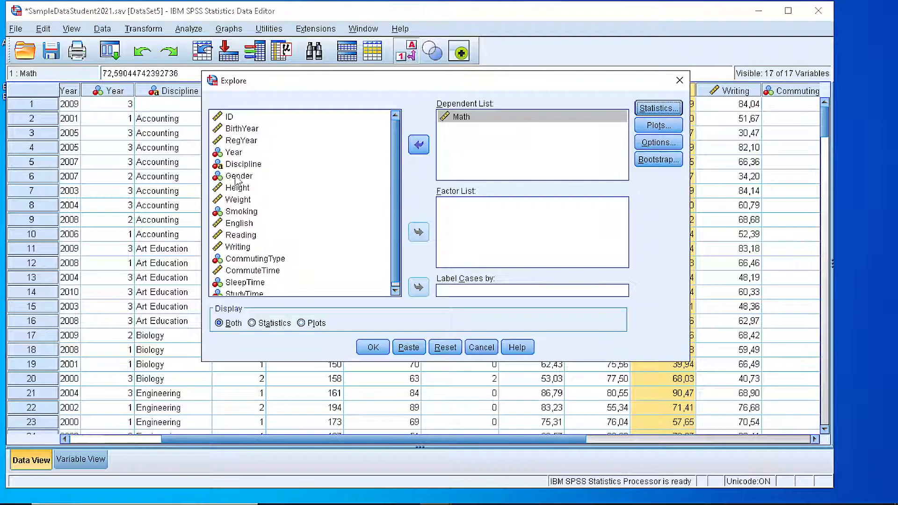
Run the Explore analysis on Math with Display set to Both
left_click(243, 165)
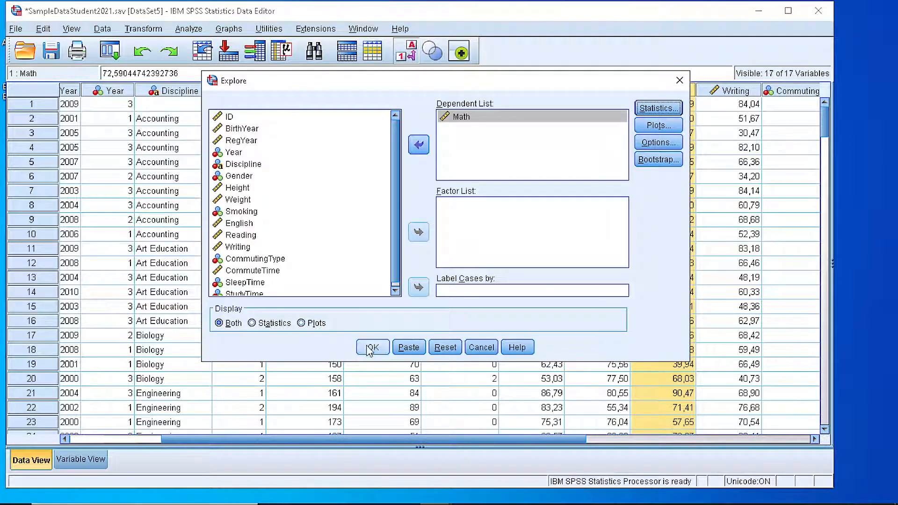
left_click(371, 347)
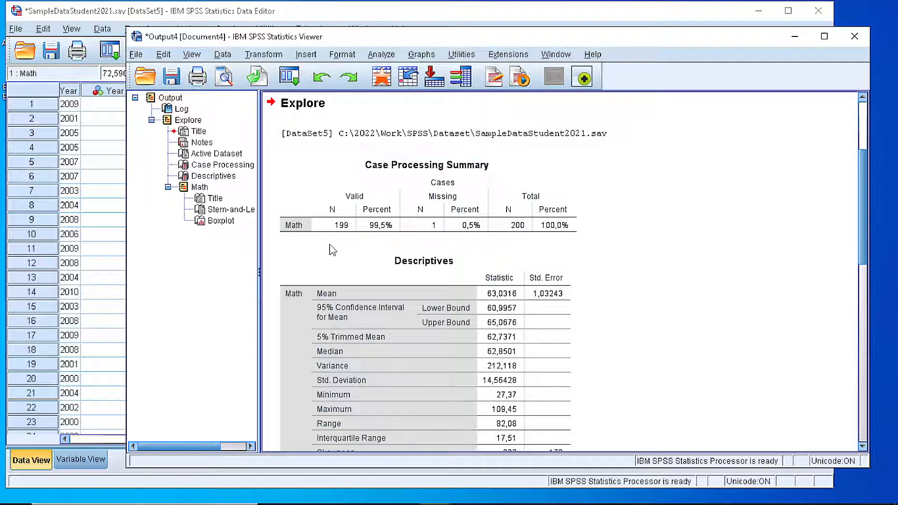
mouse_move(440, 241)
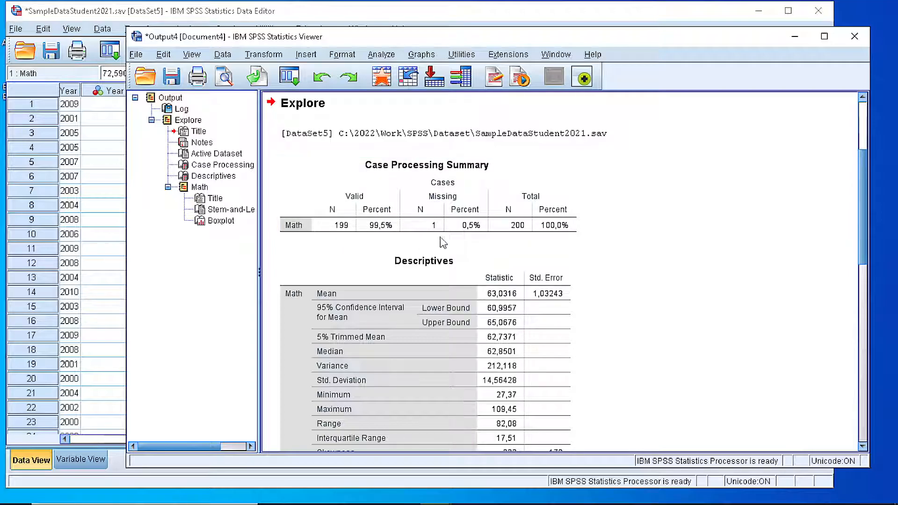
mouse_move(447, 243)
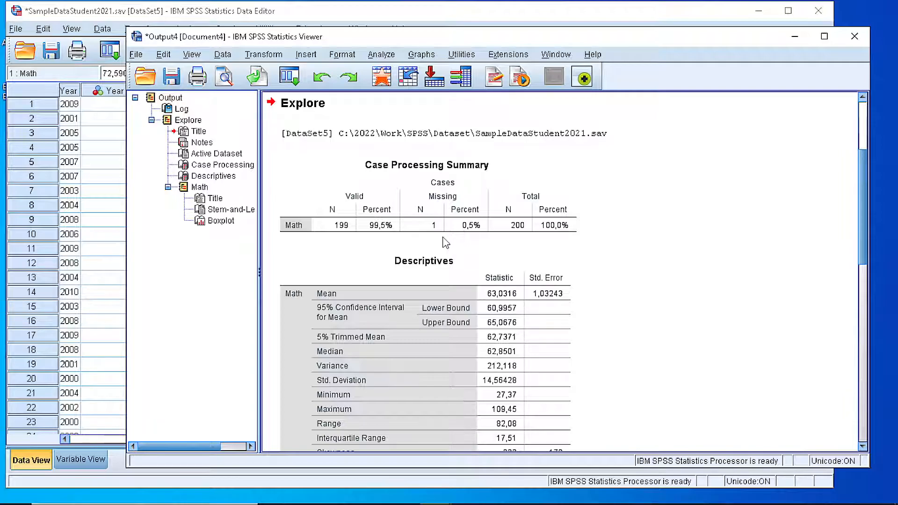
mouse_move(478, 245)
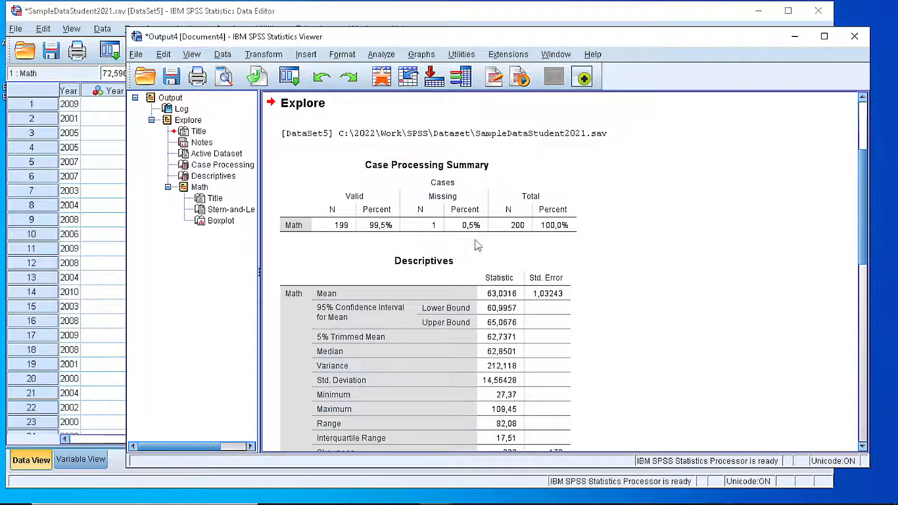
mouse_move(326, 232)
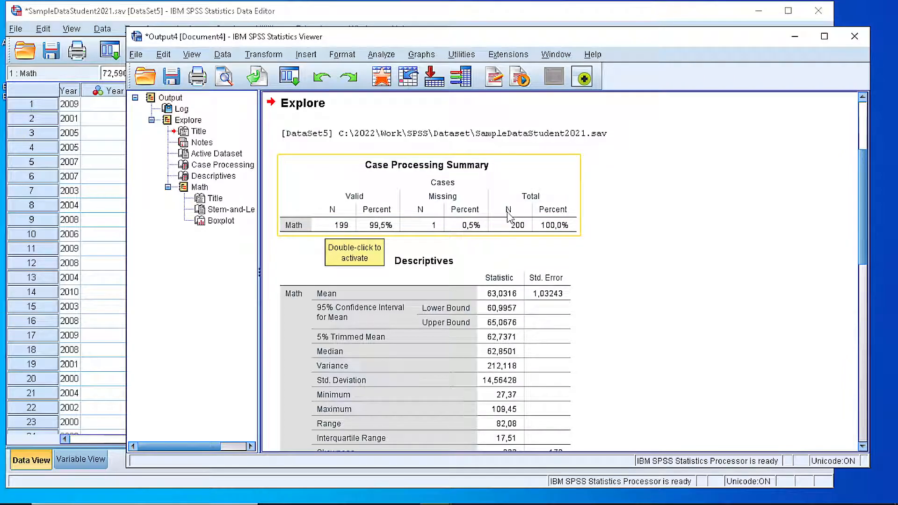
mouse_move(515, 234)
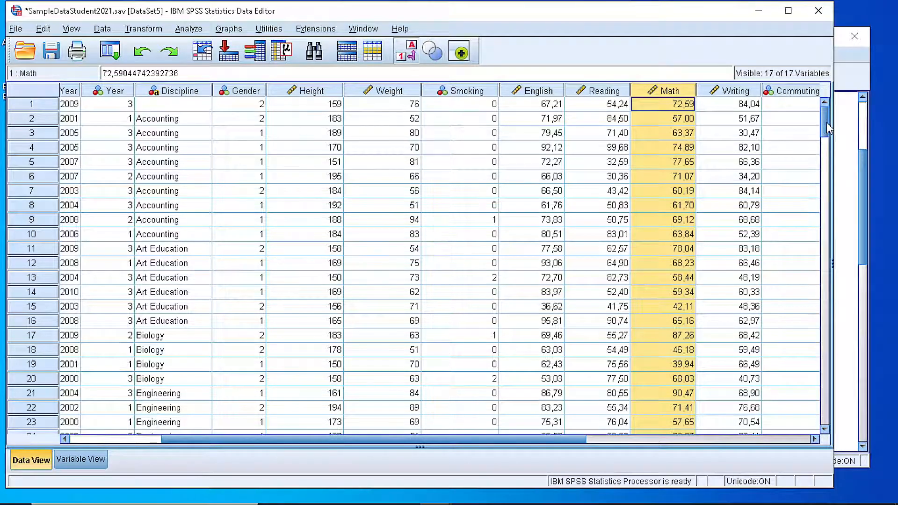
Check the empty row 200 in the data, then return to the Explore output
scroll("down", 3)
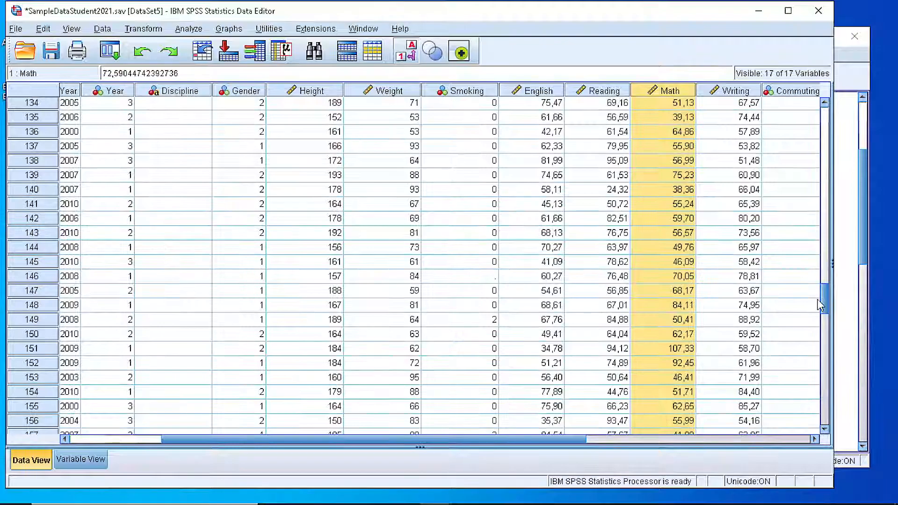
scroll("down", 3)
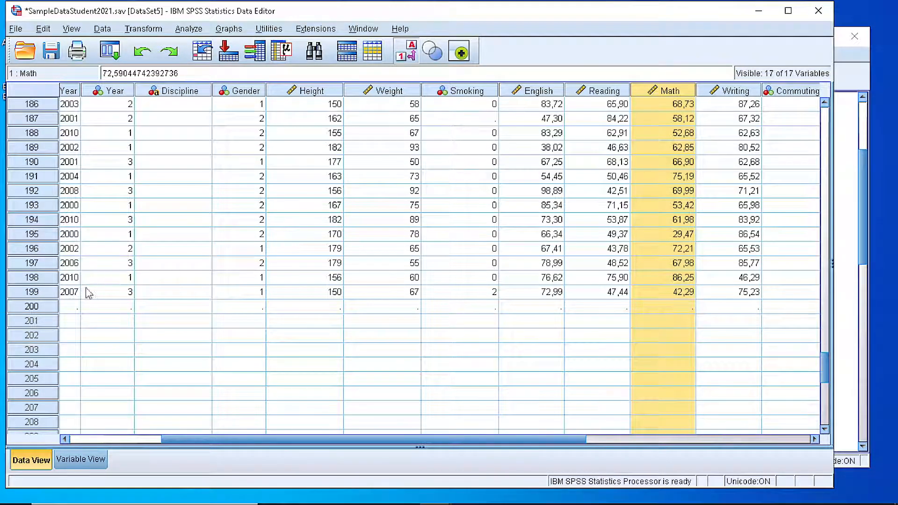
mouse_move(650, 314)
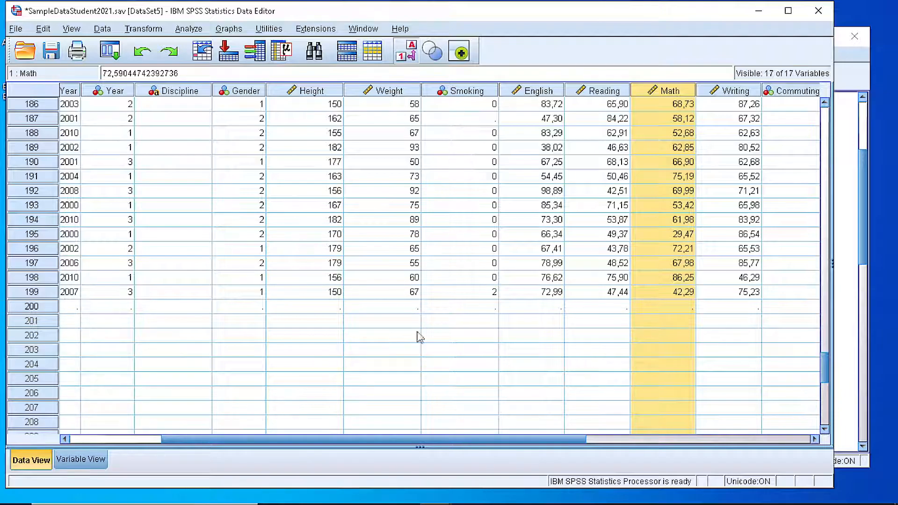
mouse_move(593, 295)
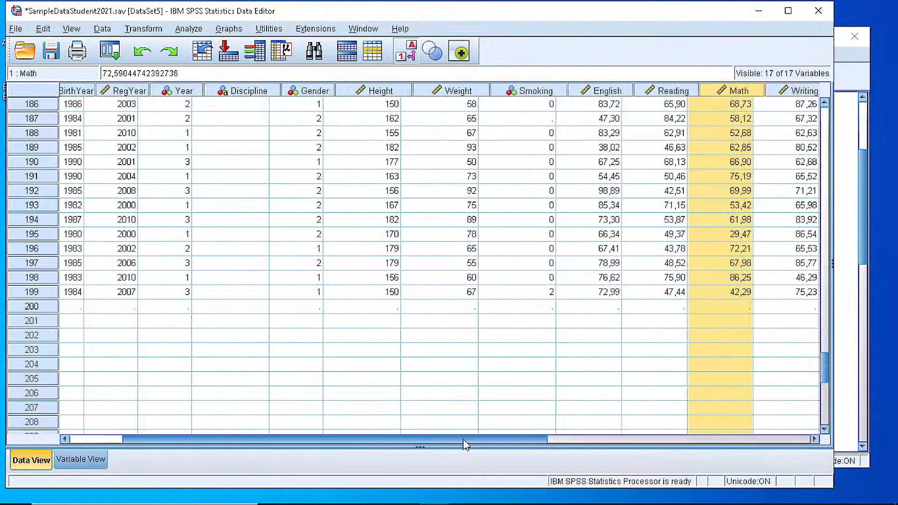
left_click_drag(464, 439, 624, 438)
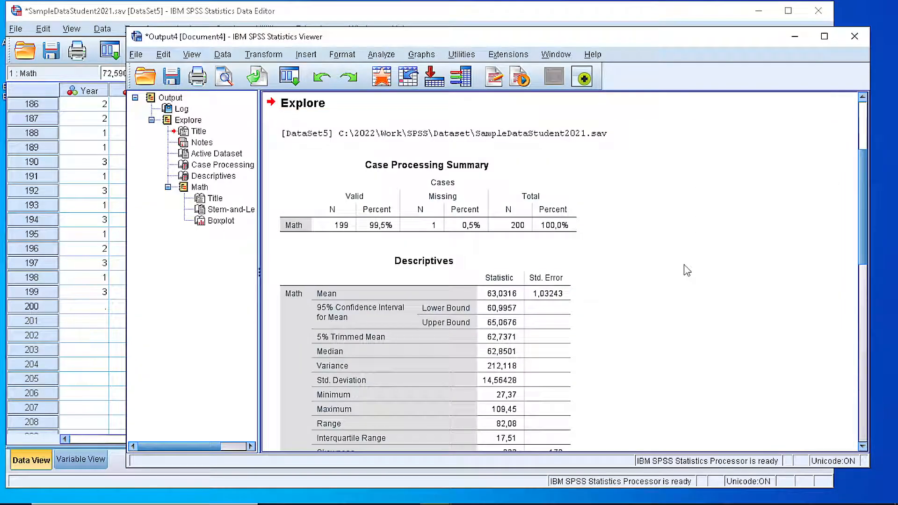
Bring the Math Descriptives table into view and select it (mean 63.03, median 62.85, SD 14.56)
scroll("down", 3)
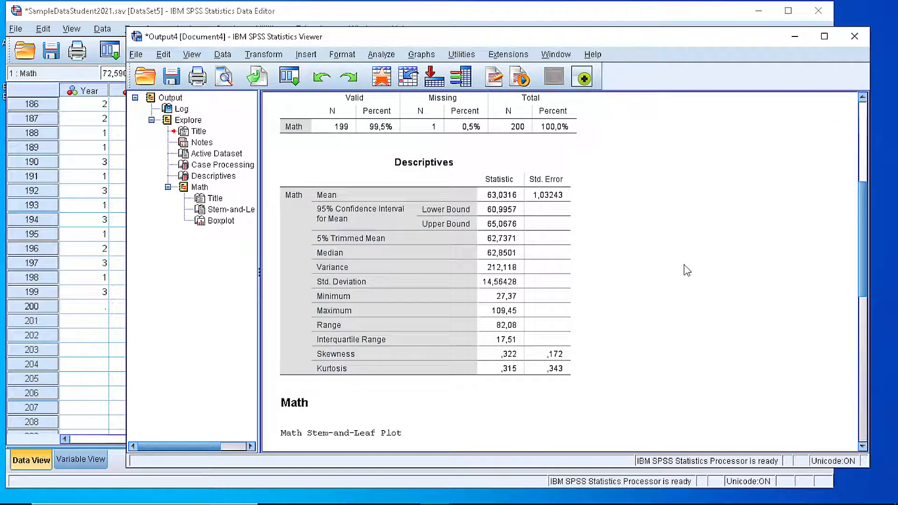
left_click(499, 195)
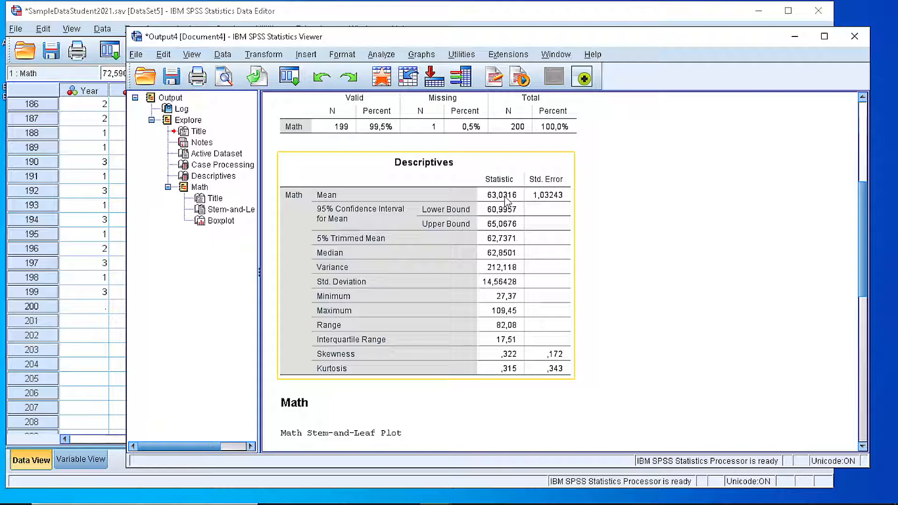
mouse_move(509, 201)
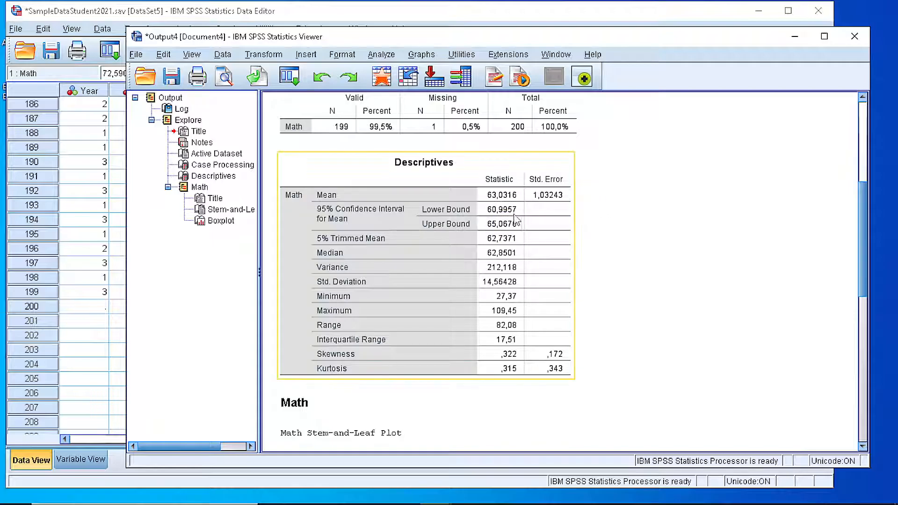
mouse_move(346, 218)
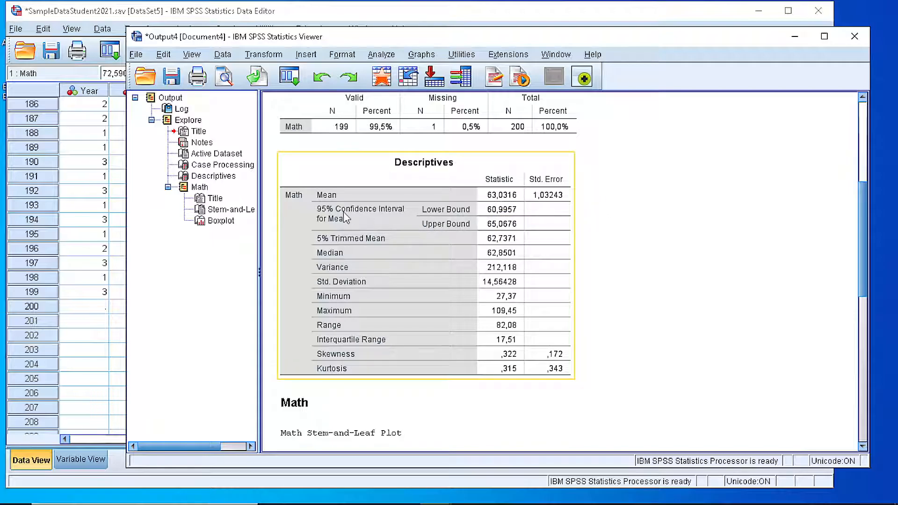
mouse_move(394, 215)
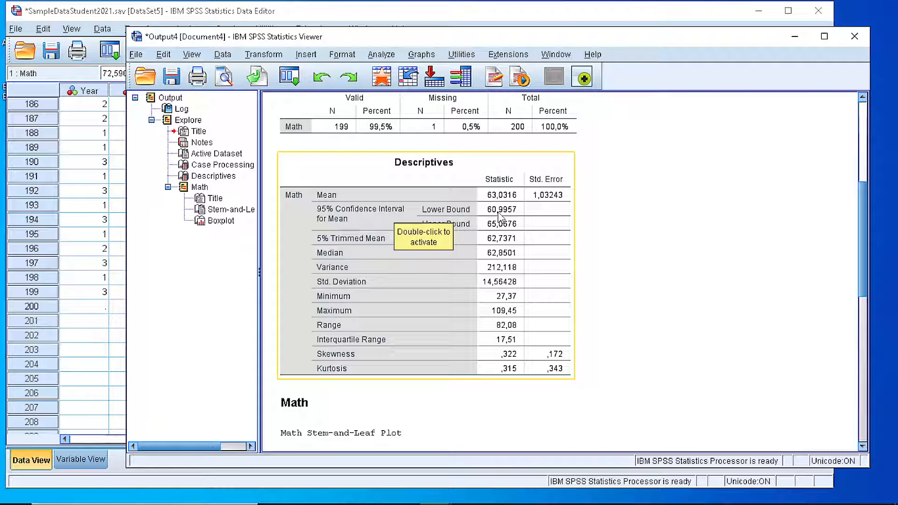
mouse_move(611, 221)
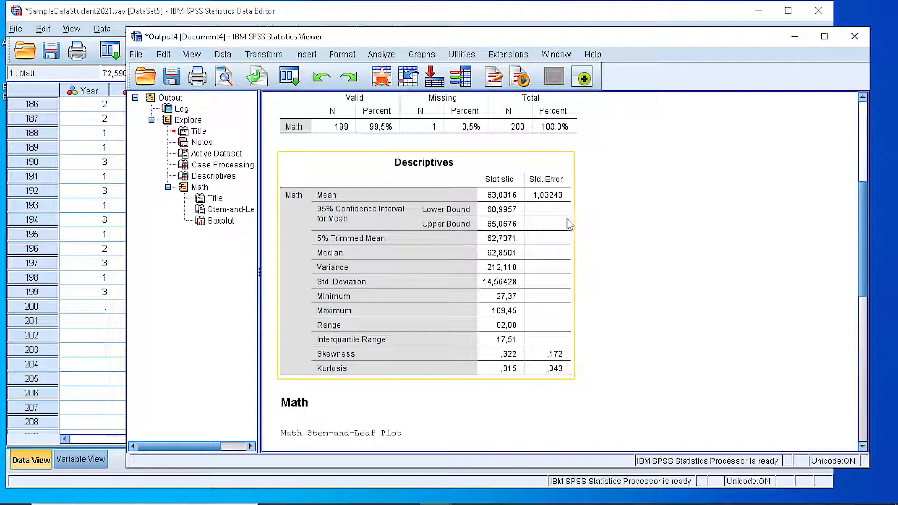
mouse_move(507, 238)
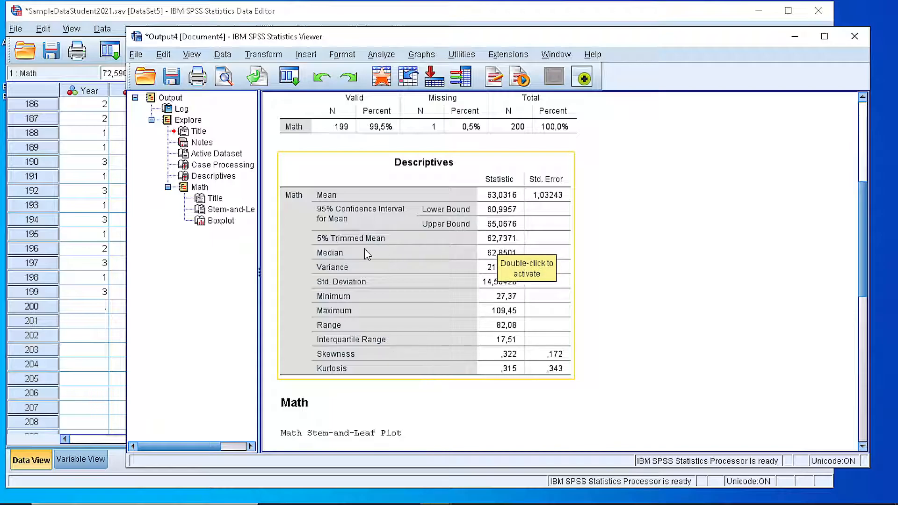
mouse_move(626, 278)
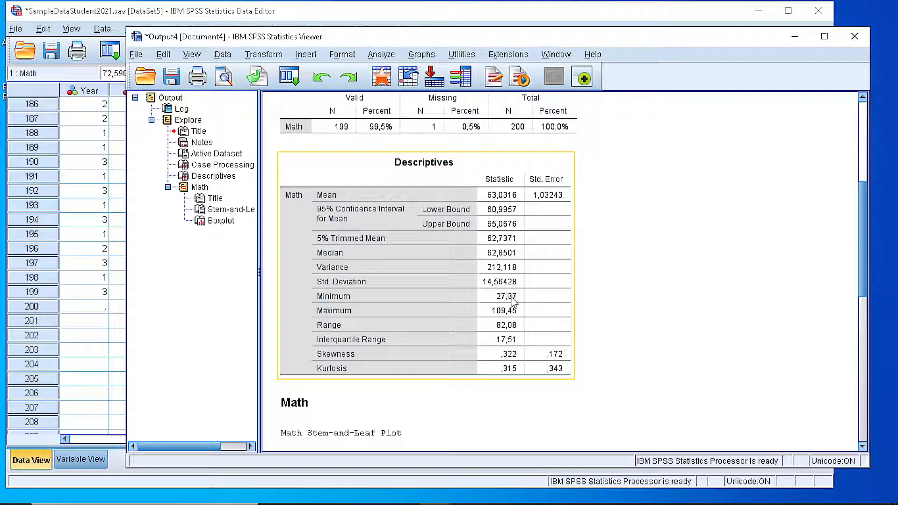
mouse_move(515, 302)
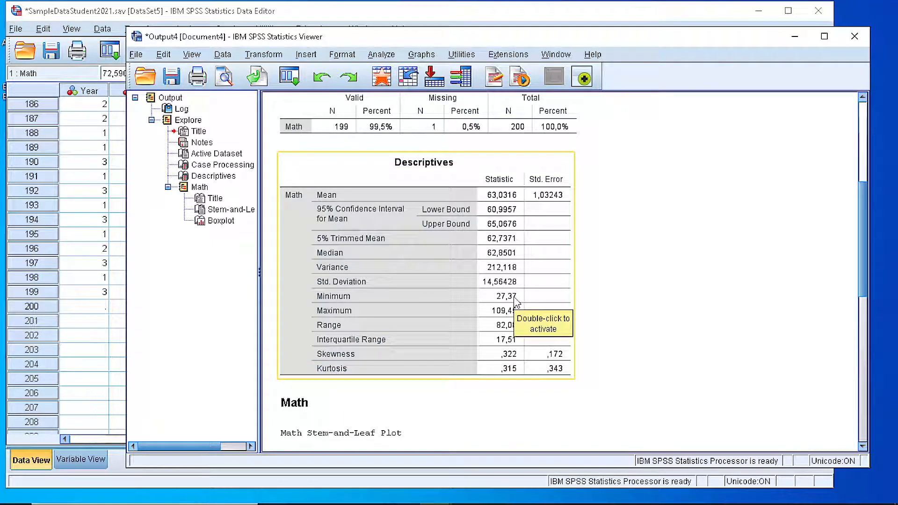
mouse_move(506, 308)
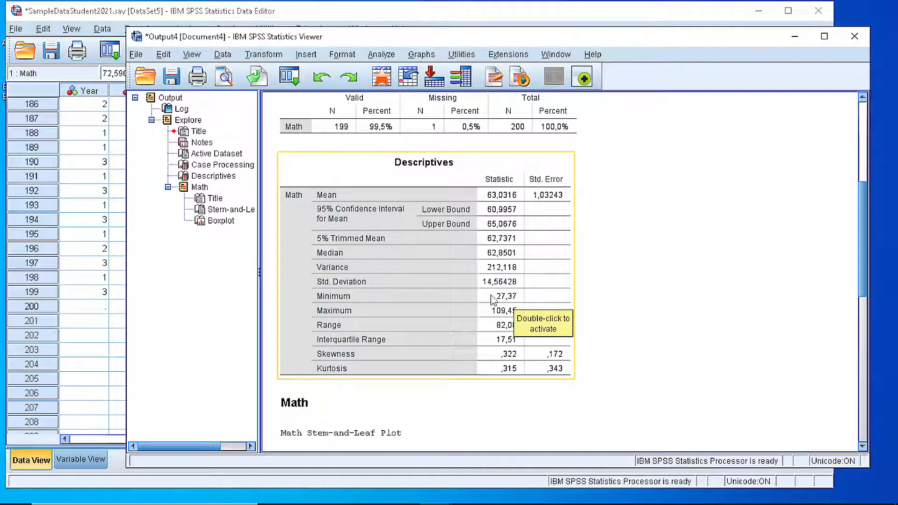
mouse_move(493, 322)
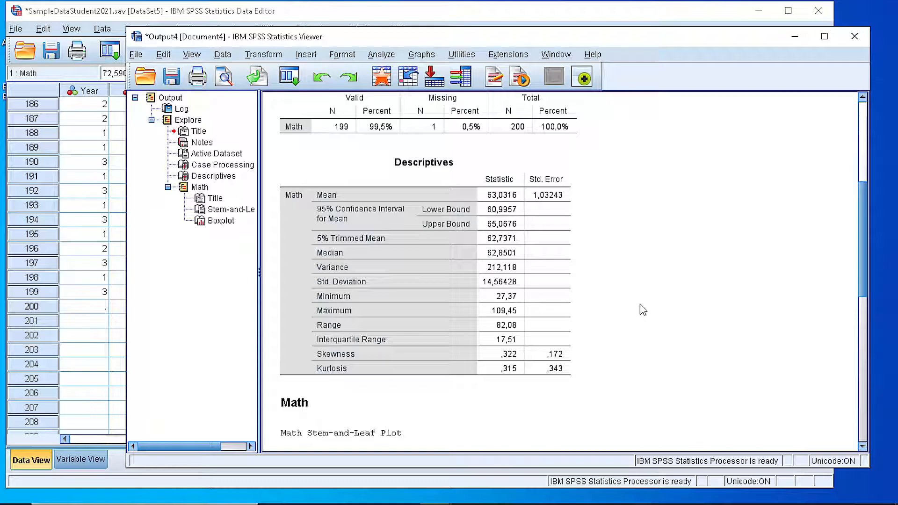
mouse_move(650, 295)
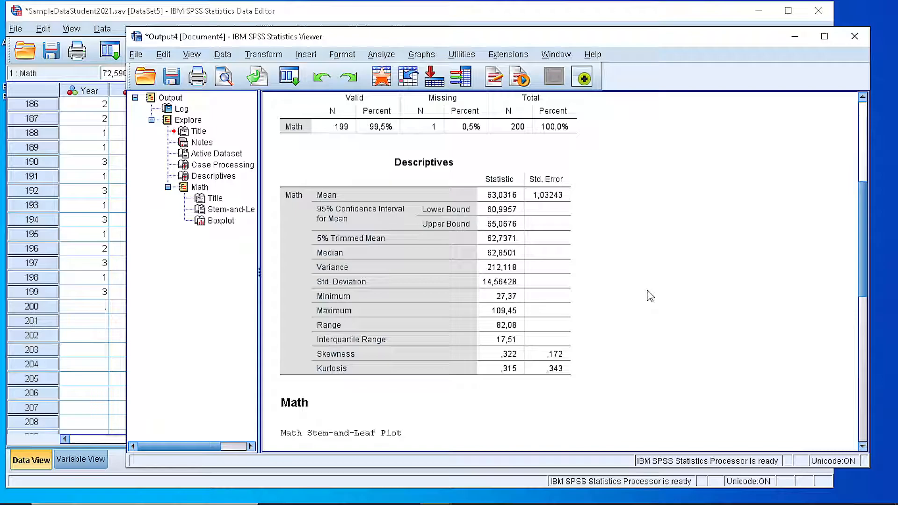
left_click(421, 339)
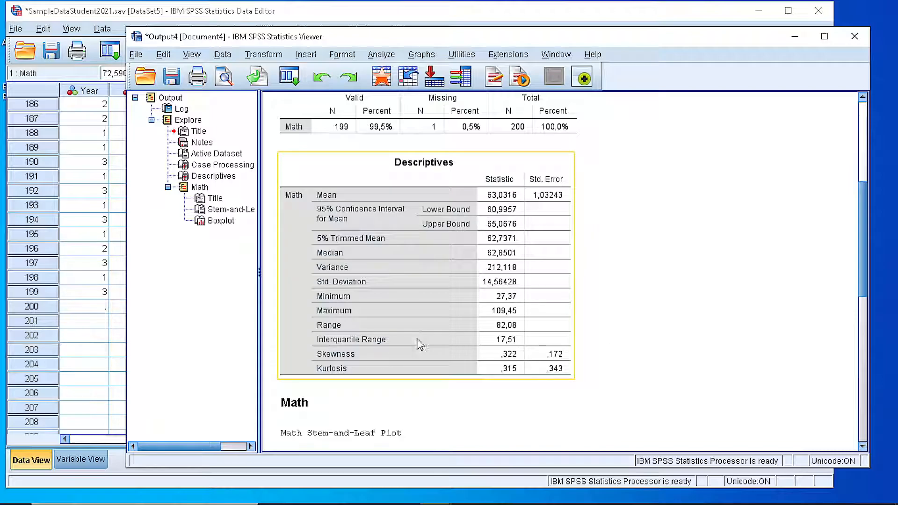
mouse_move(520, 348)
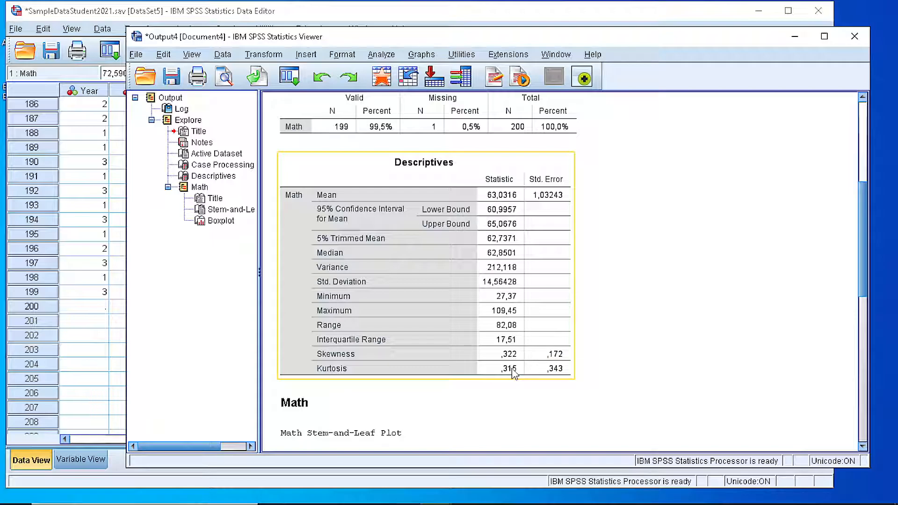
mouse_move(514, 381)
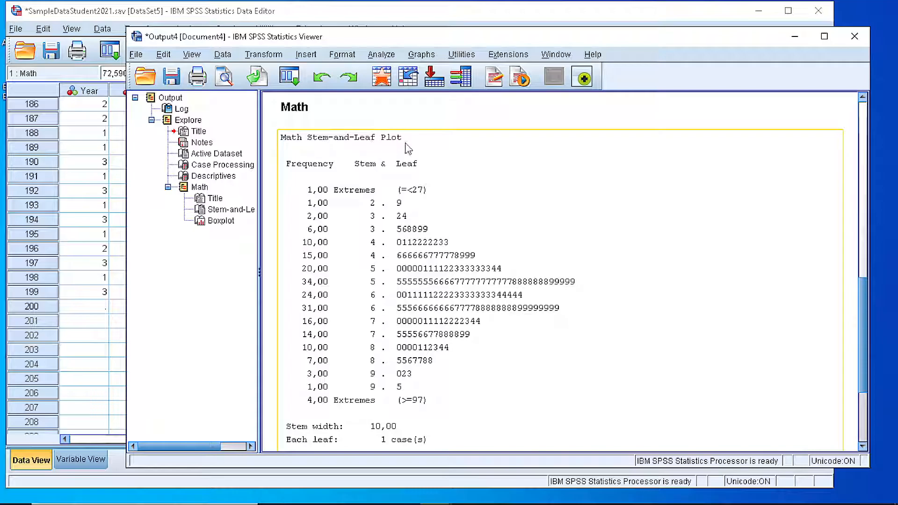
mouse_move(401, 215)
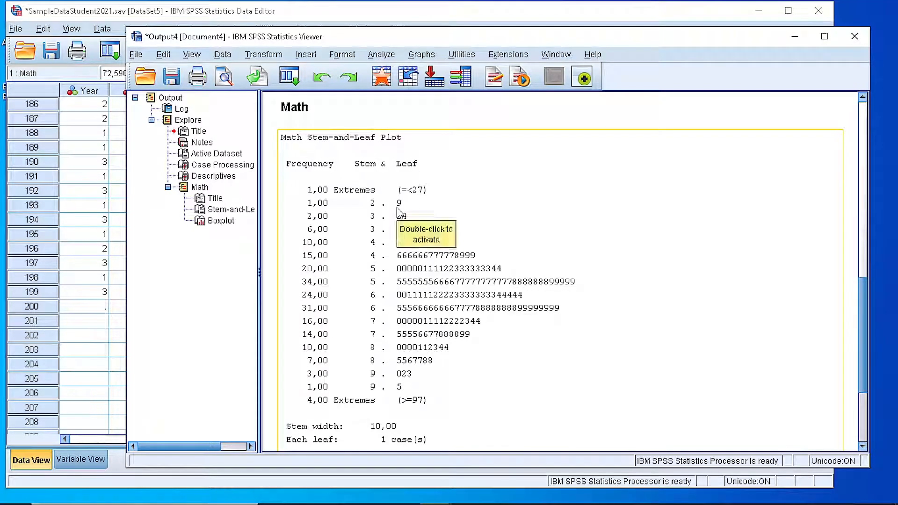
Review the Math stem-and-leaf plot with its five extremes, then return to the data grid
scroll("down", 3)
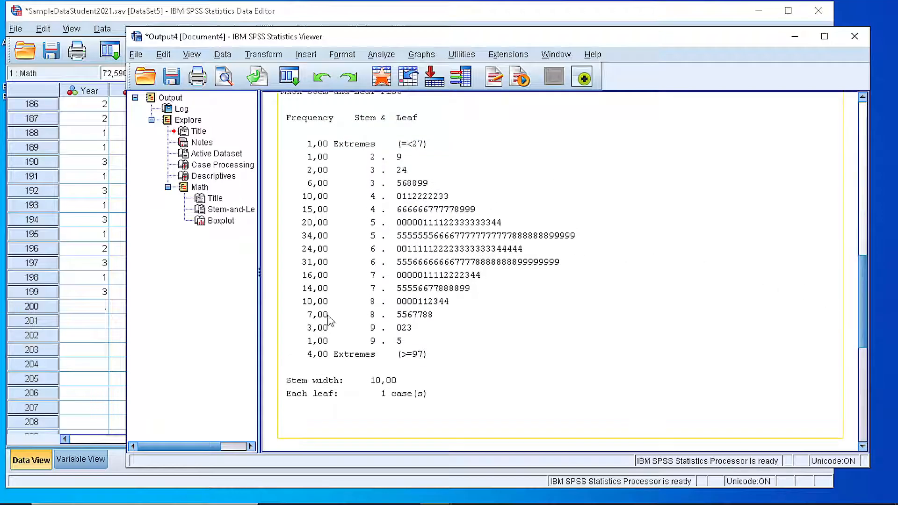
mouse_move(345, 392)
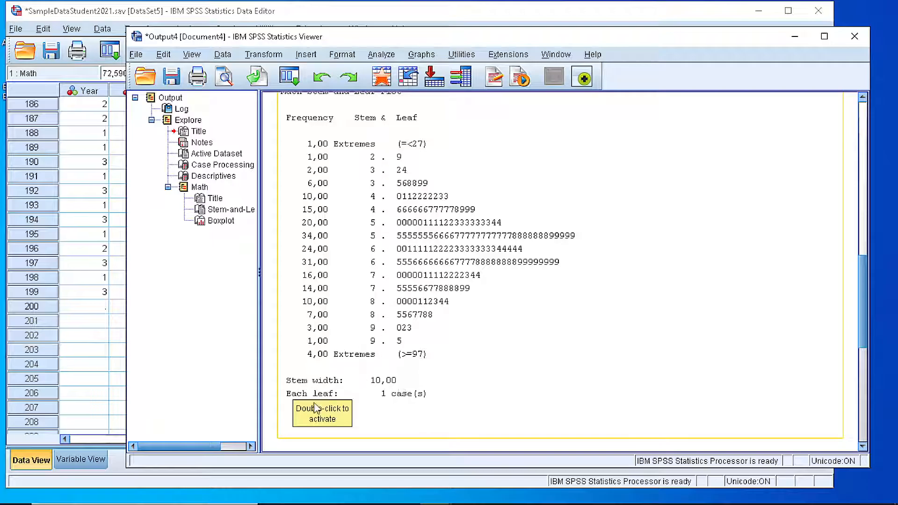
mouse_move(390, 398)
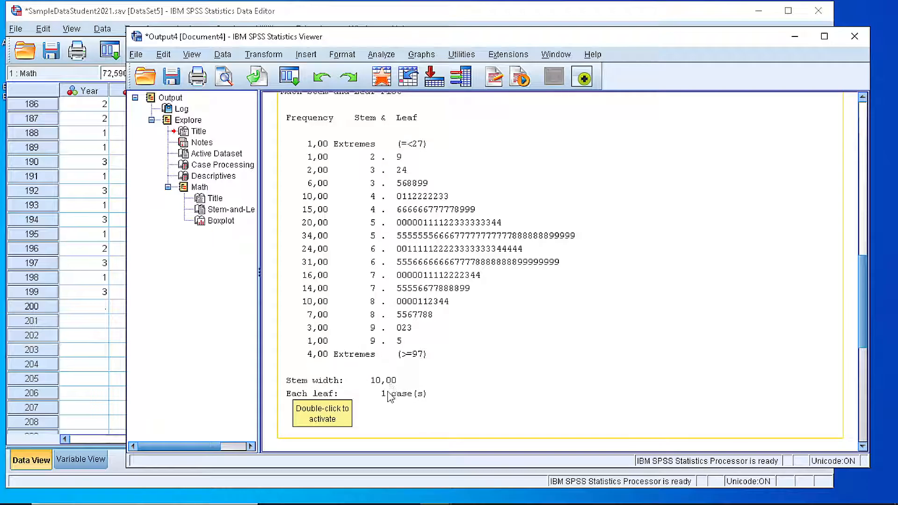
mouse_move(565, 224)
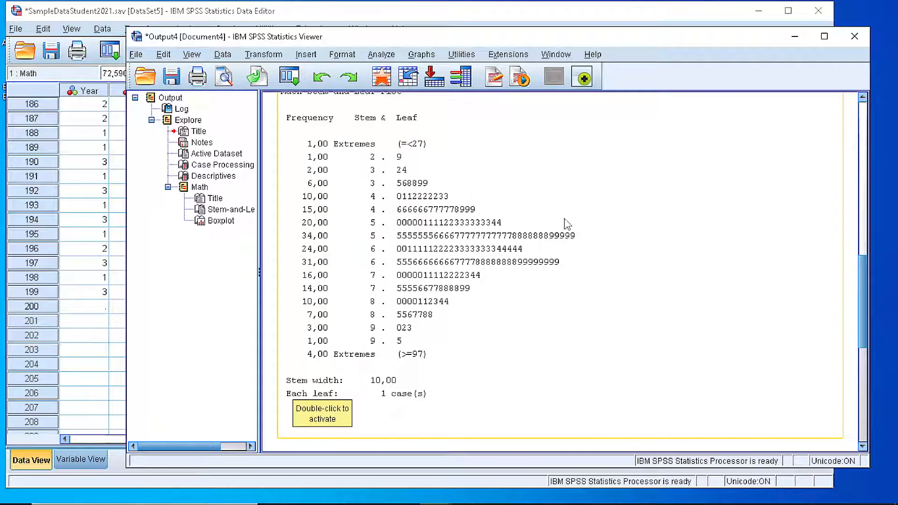
mouse_move(479, 284)
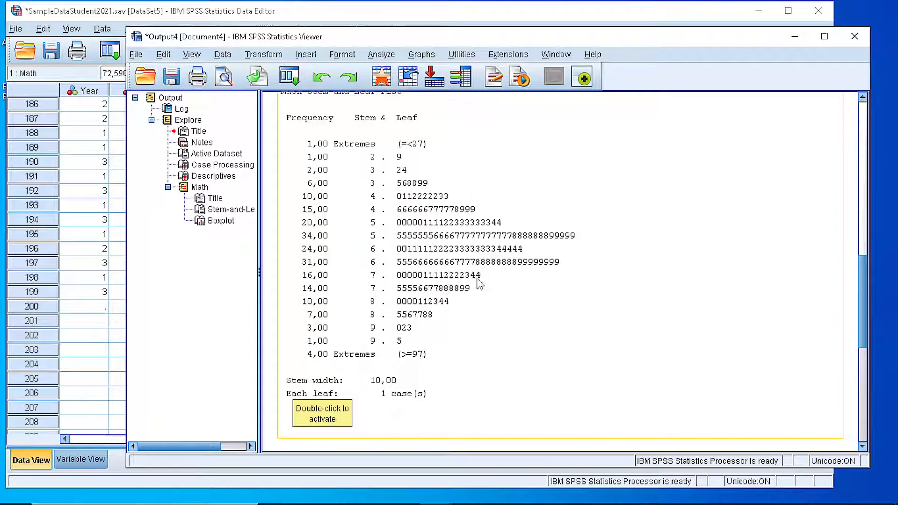
mouse_move(478, 292)
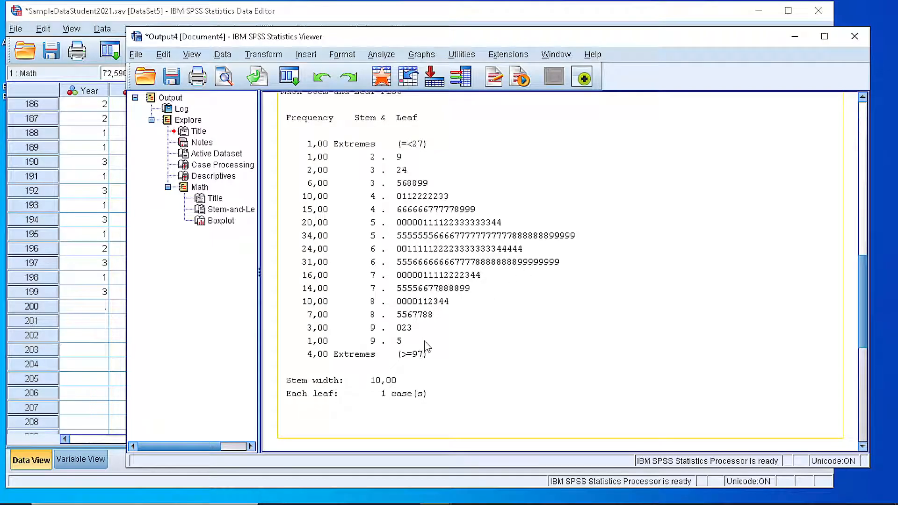
mouse_move(405, 353)
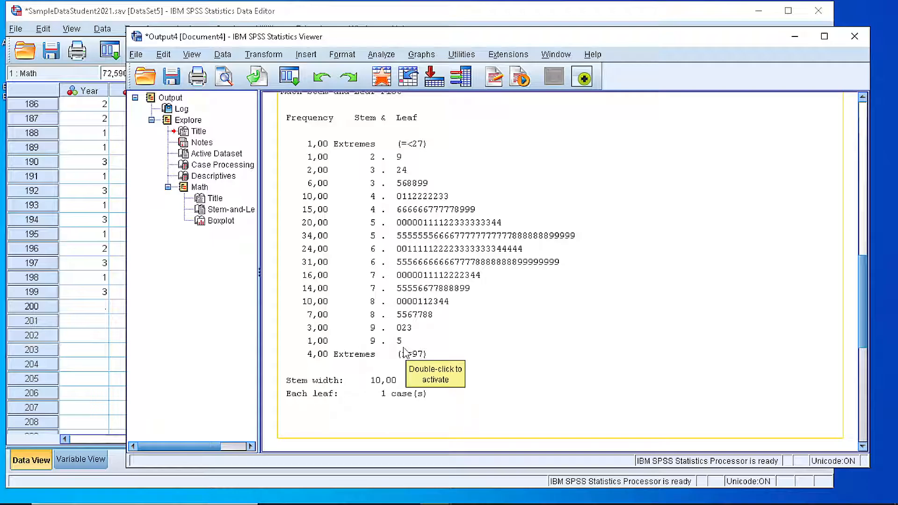
mouse_move(404, 352)
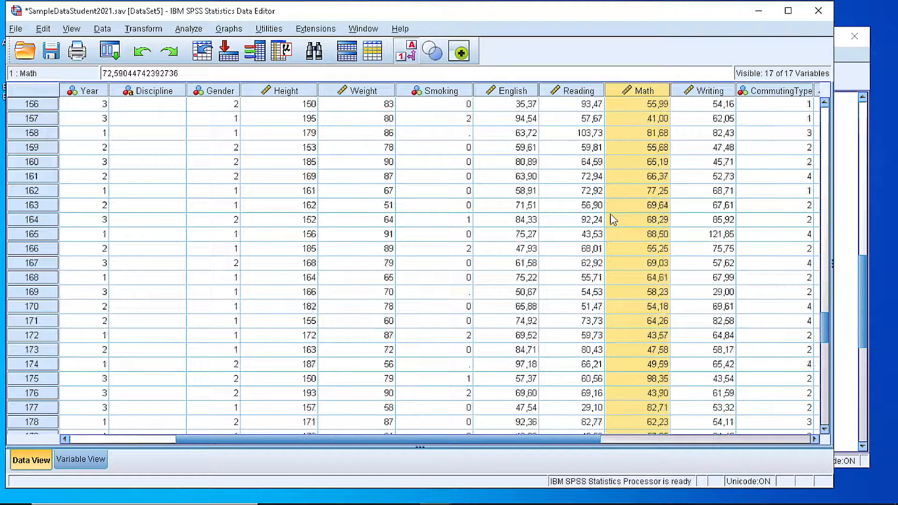
scroll("up", 3)
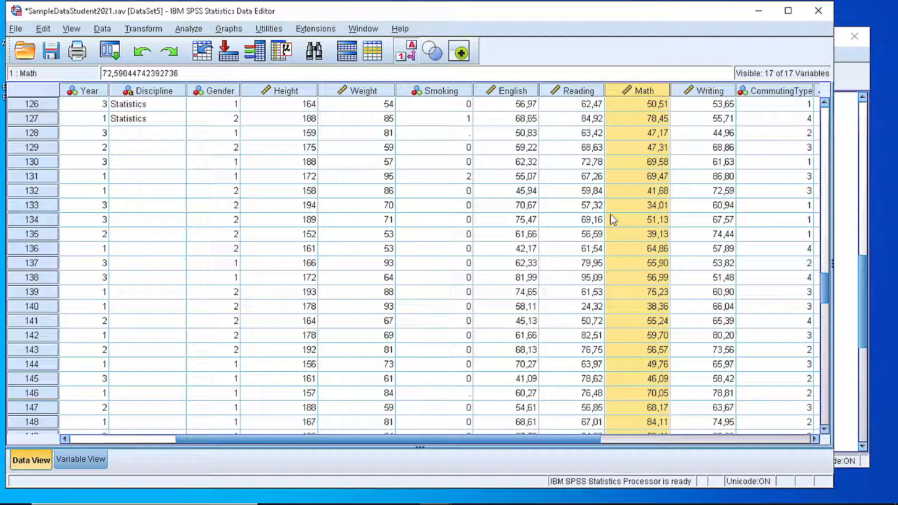